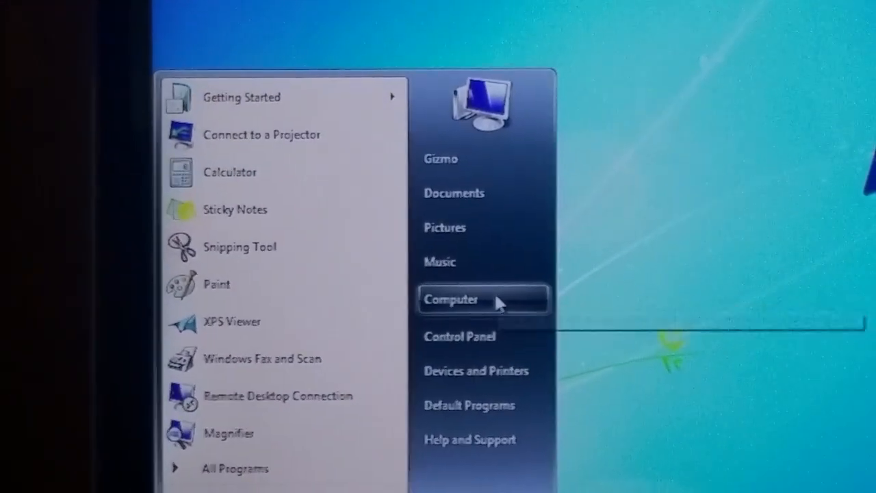
# Step: Bring up the System properties window from Computer in the Start menu, showing 8 GB installed memory
pyautogui.rightClick(451, 299)
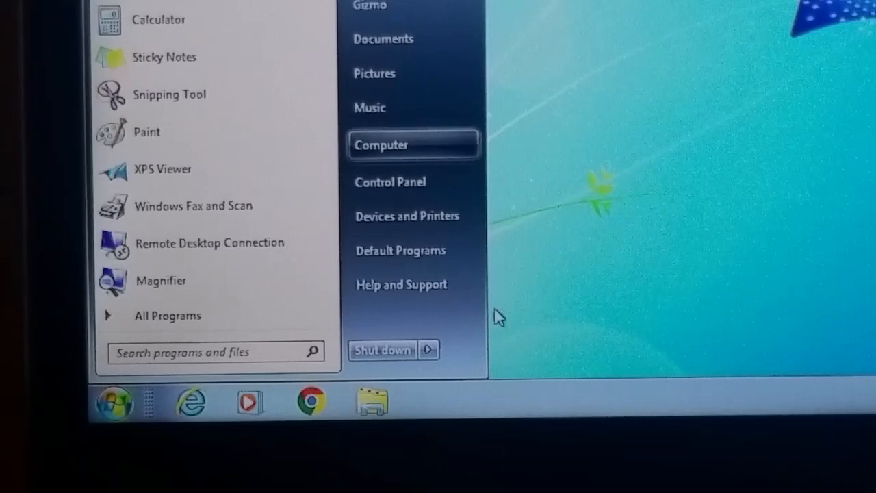
pyautogui.click(380, 145)
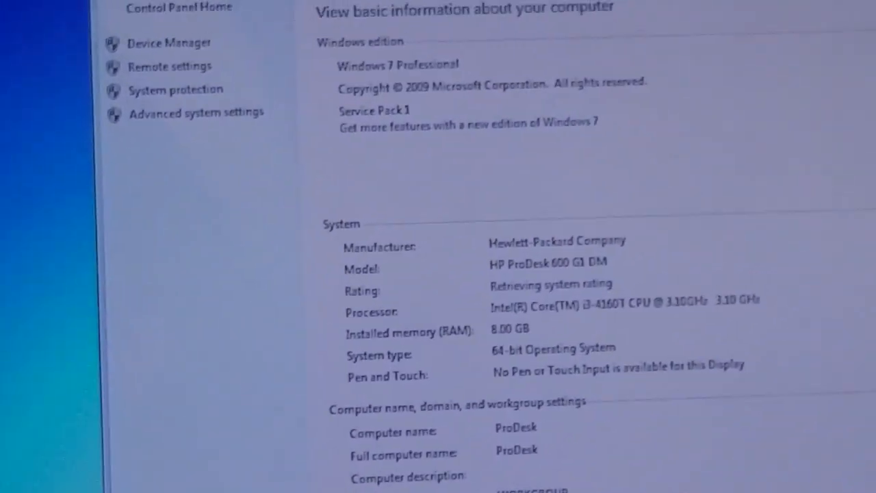
pyautogui.scroll(-3)
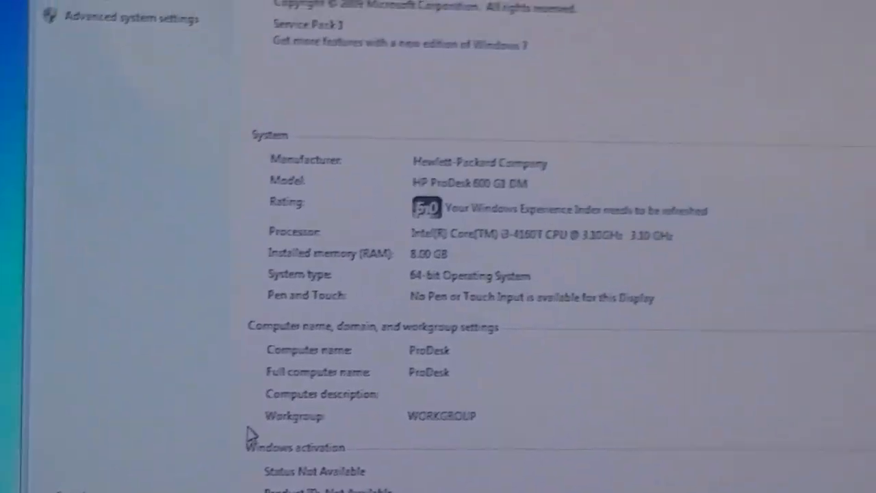